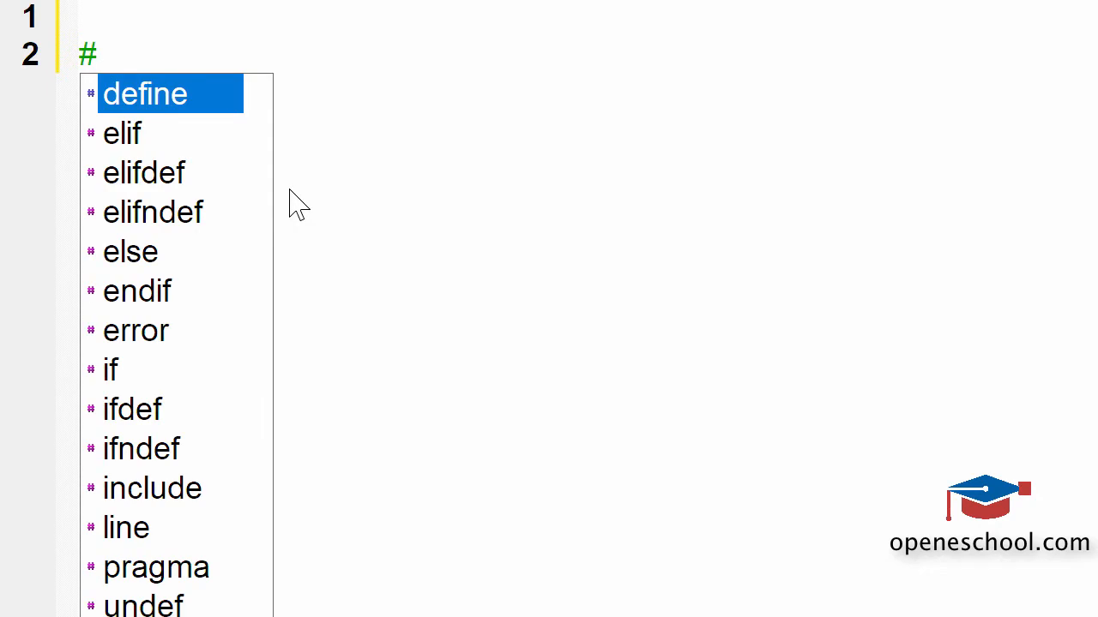
Write the #include<stdio.h> header and the void main() function
type("include<stido.")
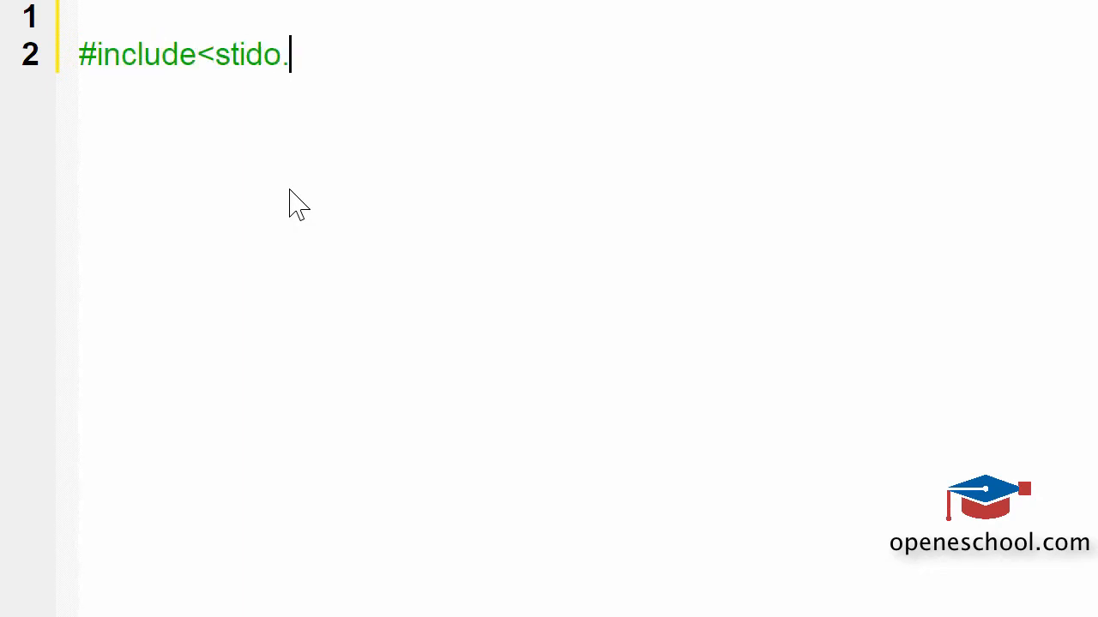
type("io.h>")
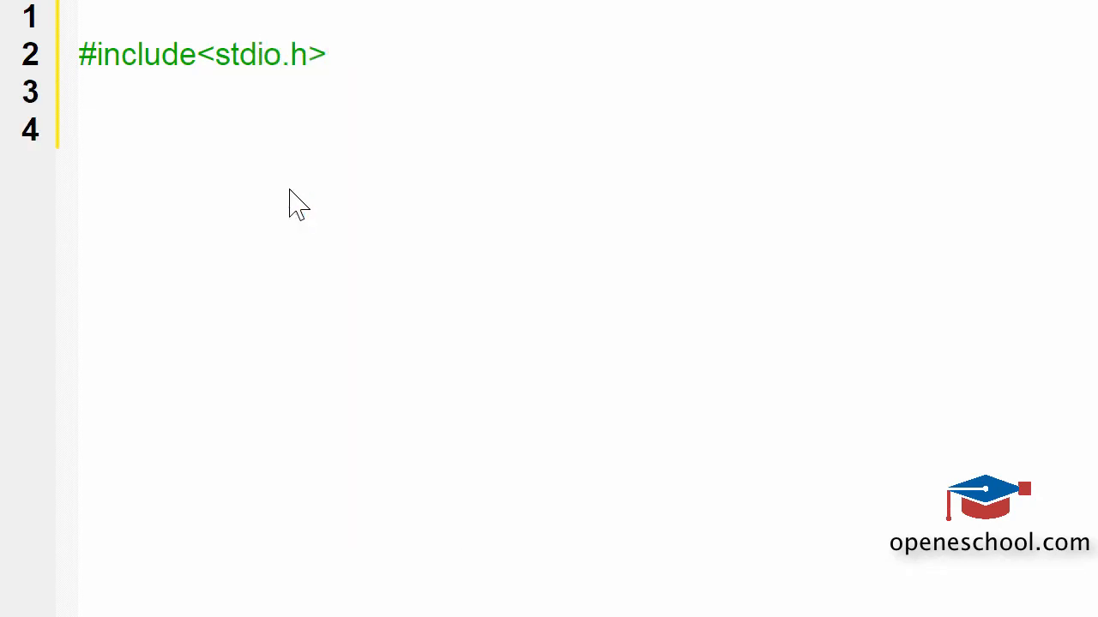
type("void main()")
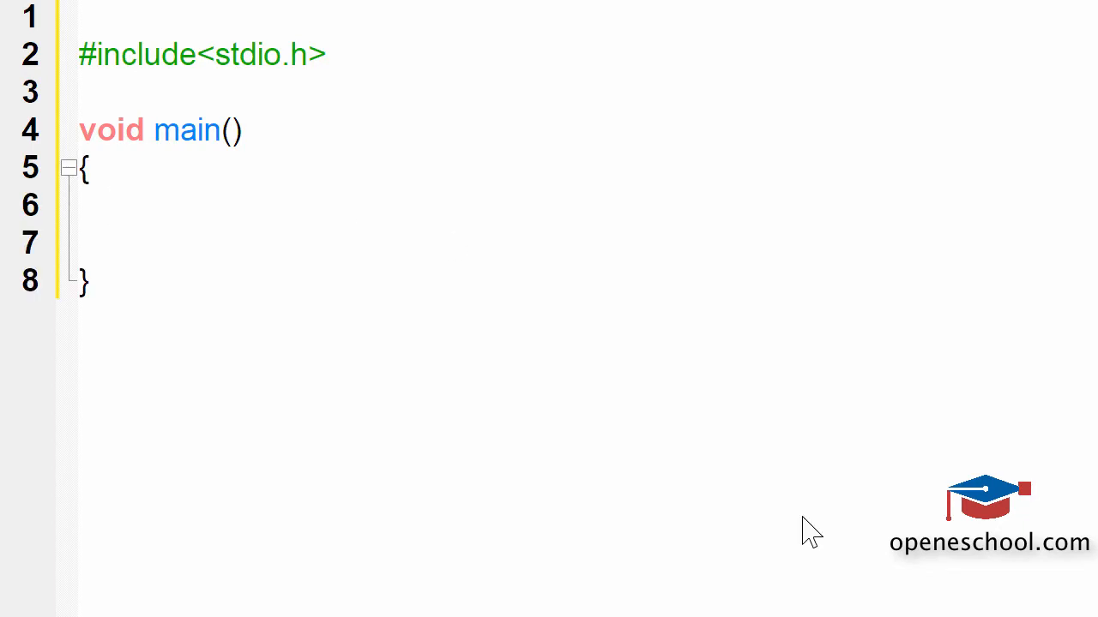
Add printf("This is line 1. This is line 2"); inside main
type("printf()")
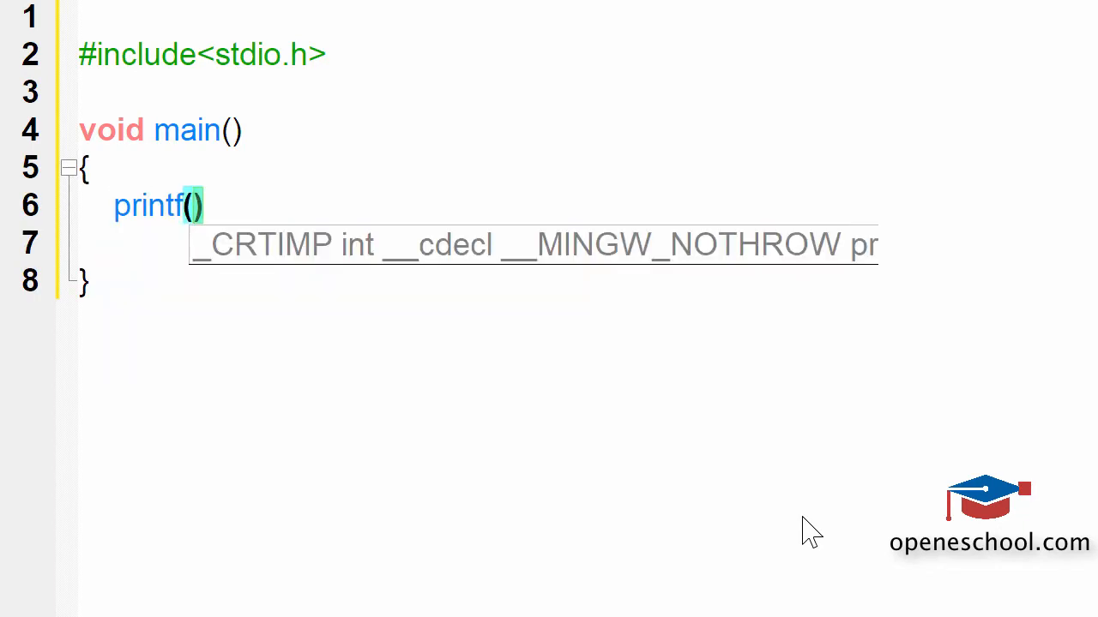
type(";")
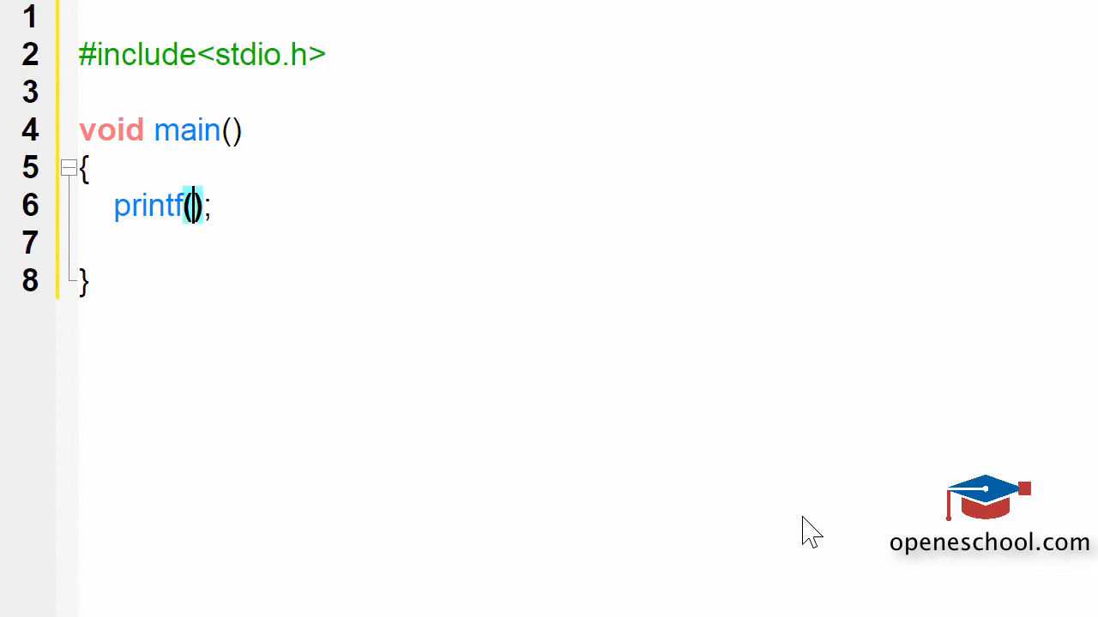
type("\"\"")
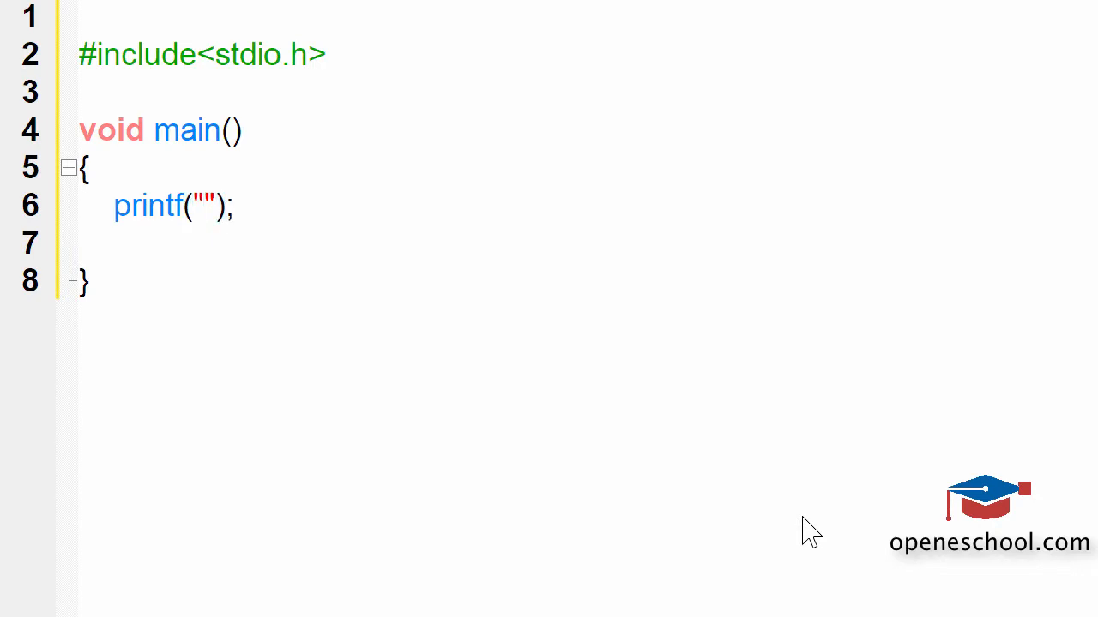
type("This is line")
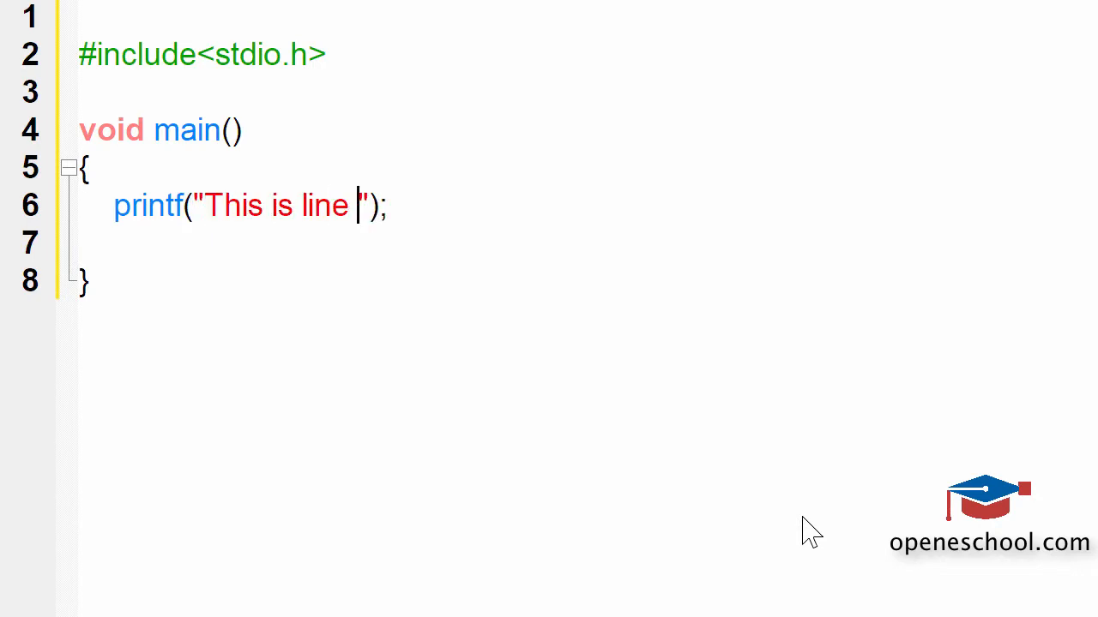
type("1. This")
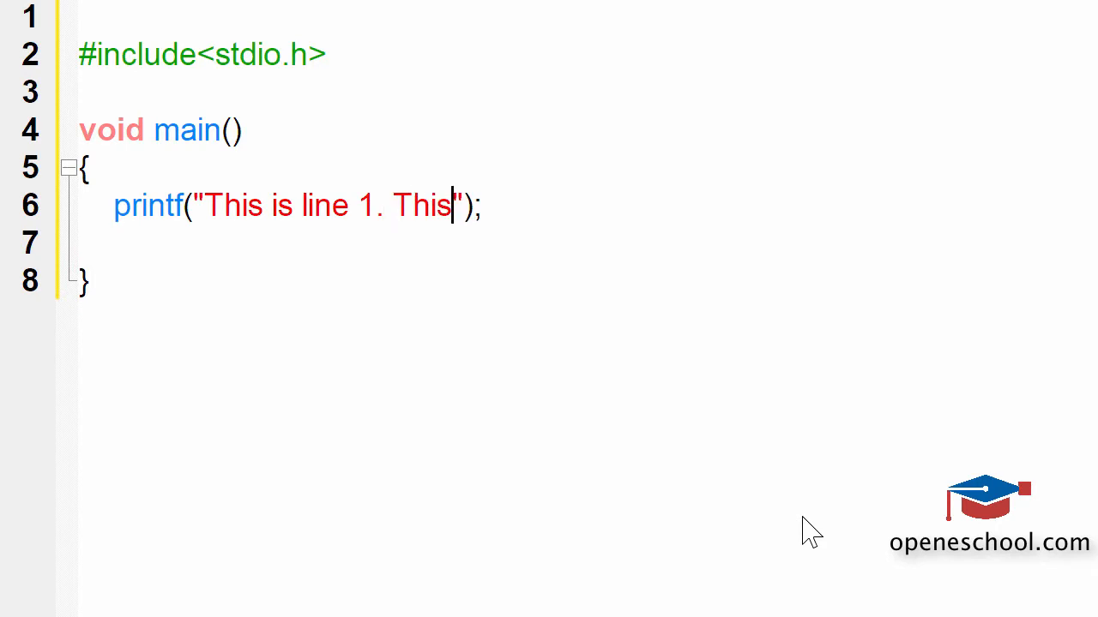
type("is line 2")
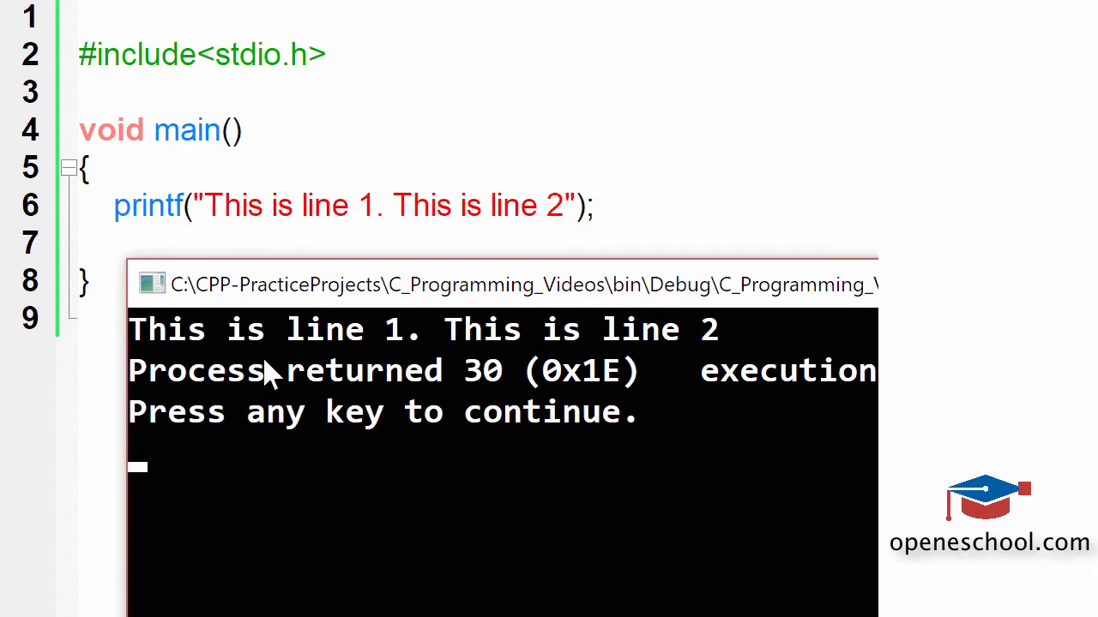
mouse_move(703, 364)
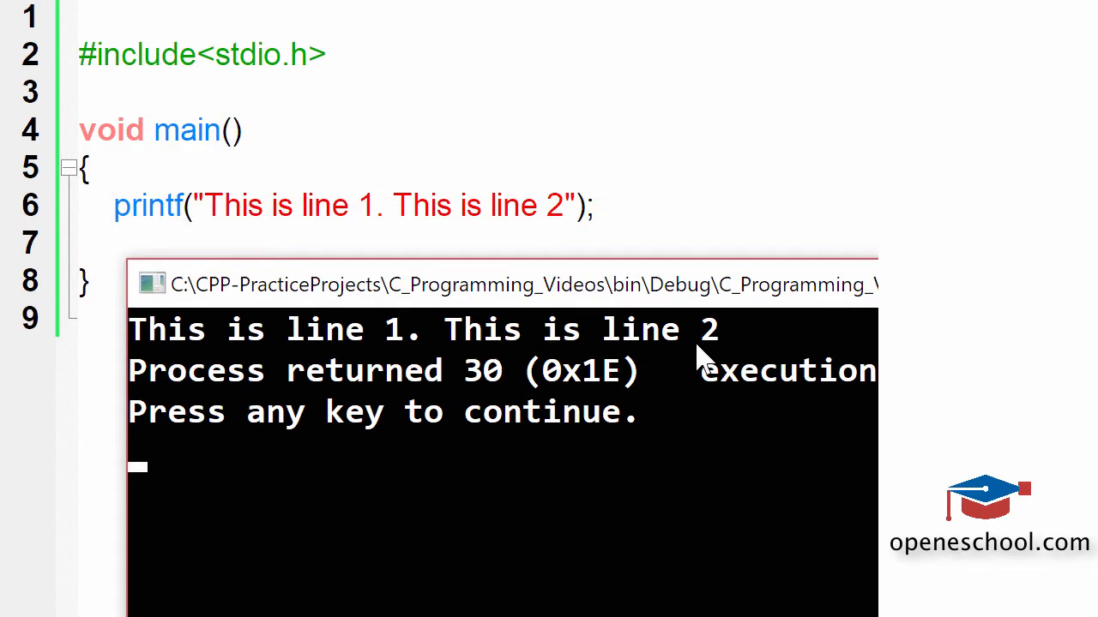
mouse_move(244, 356)
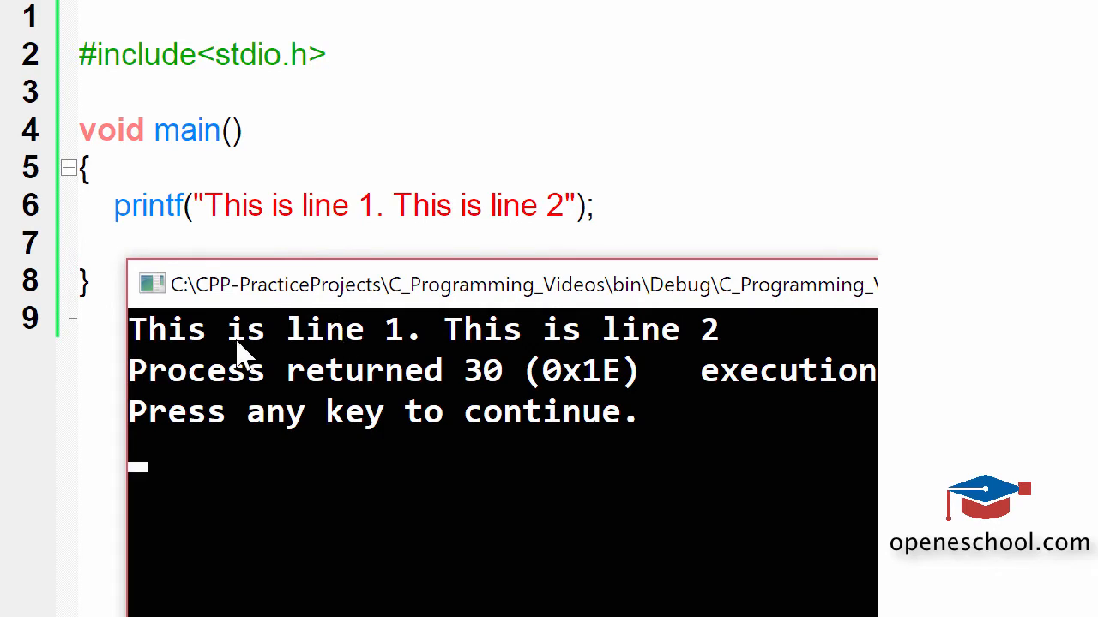
mouse_move(468, 373)
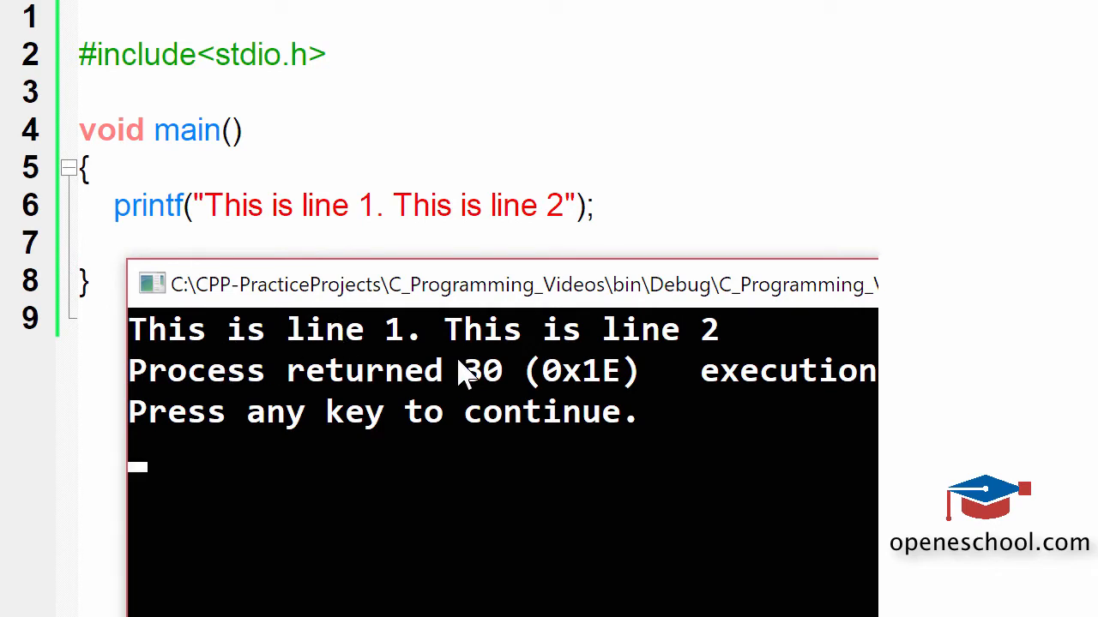
Close the console that shows both sentences on one line
double_click(148, 205)
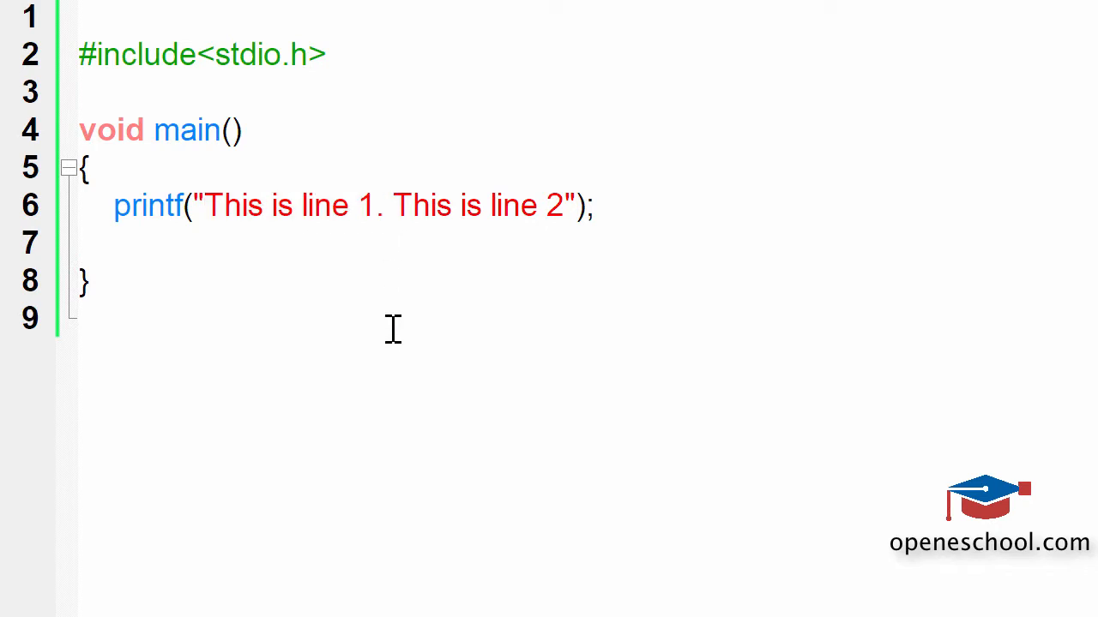
Insert \n between "This is line 1." and "This is line 2" in the printf string
type("\\n")
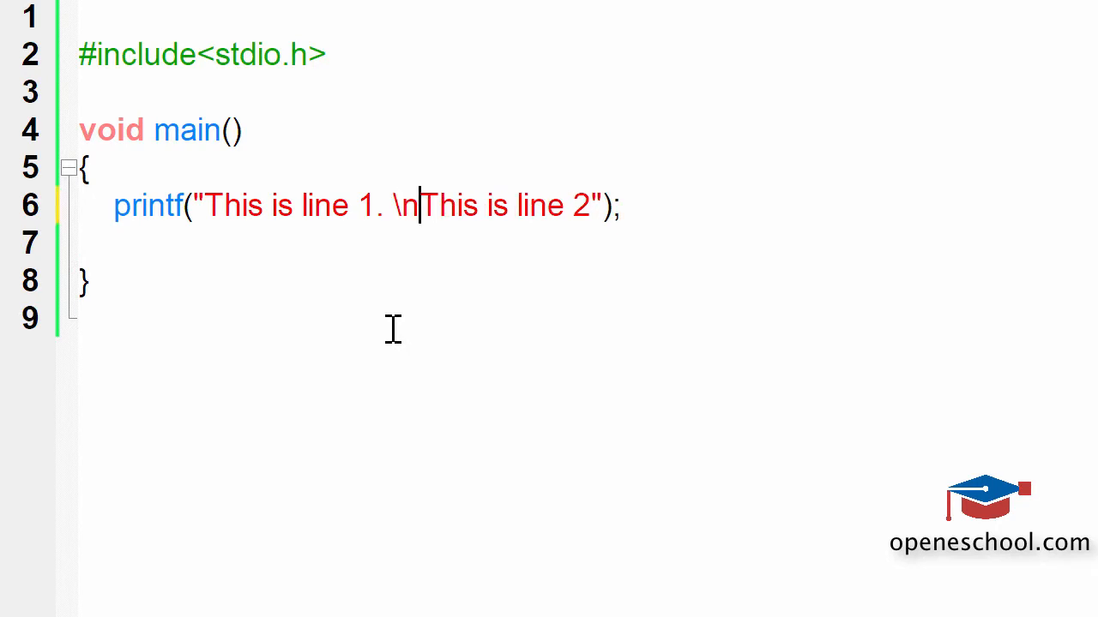
left_click_drag(206, 205, 384, 205)
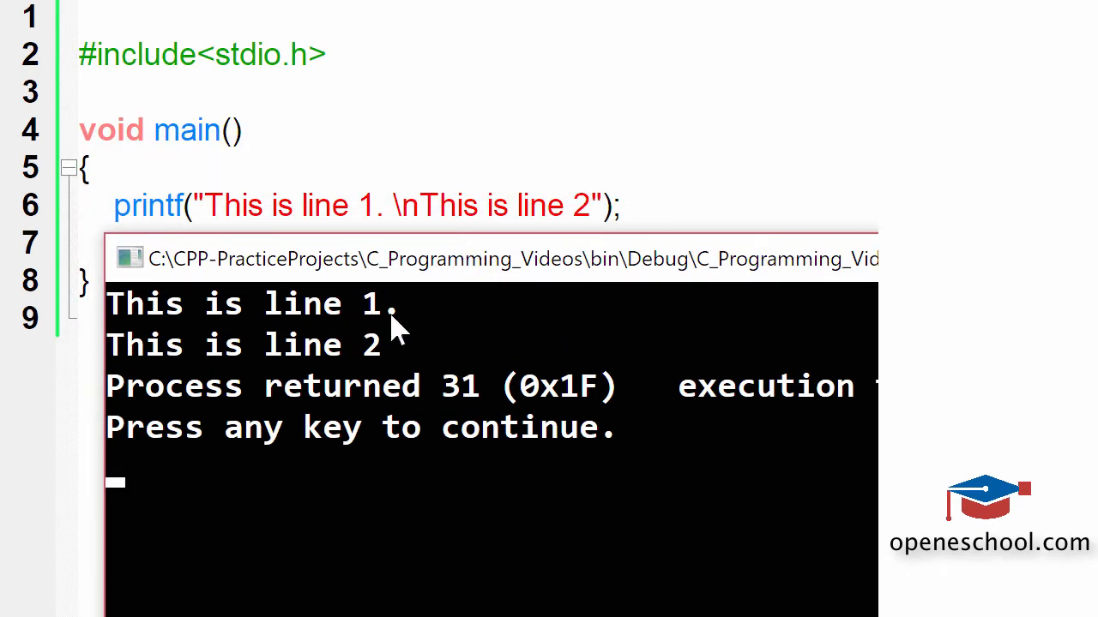
mouse_move(368, 317)
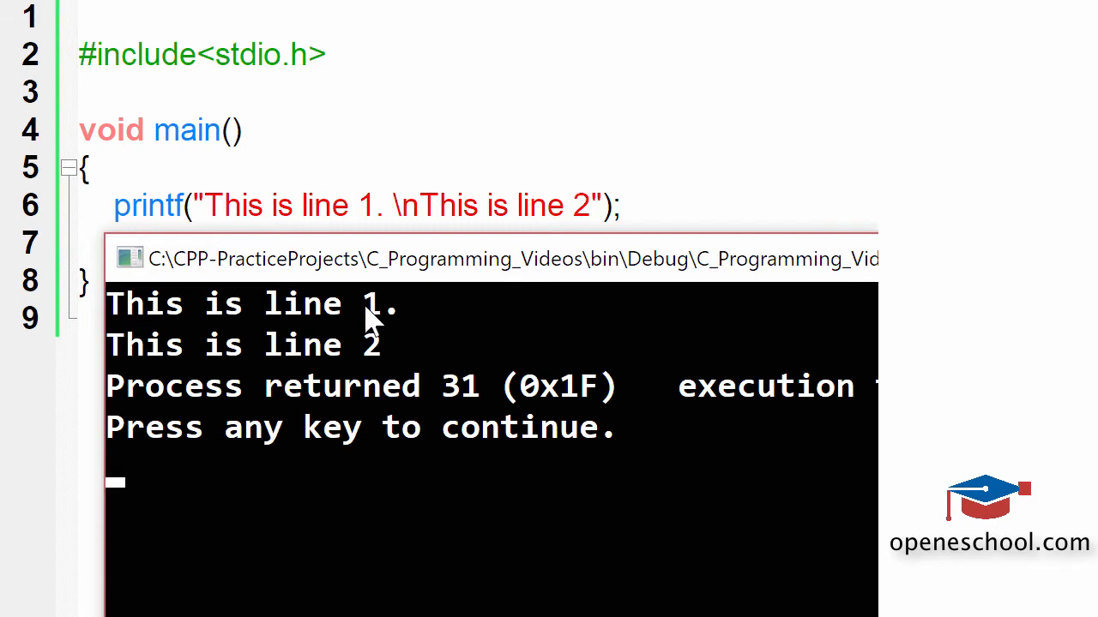
mouse_move(120, 364)
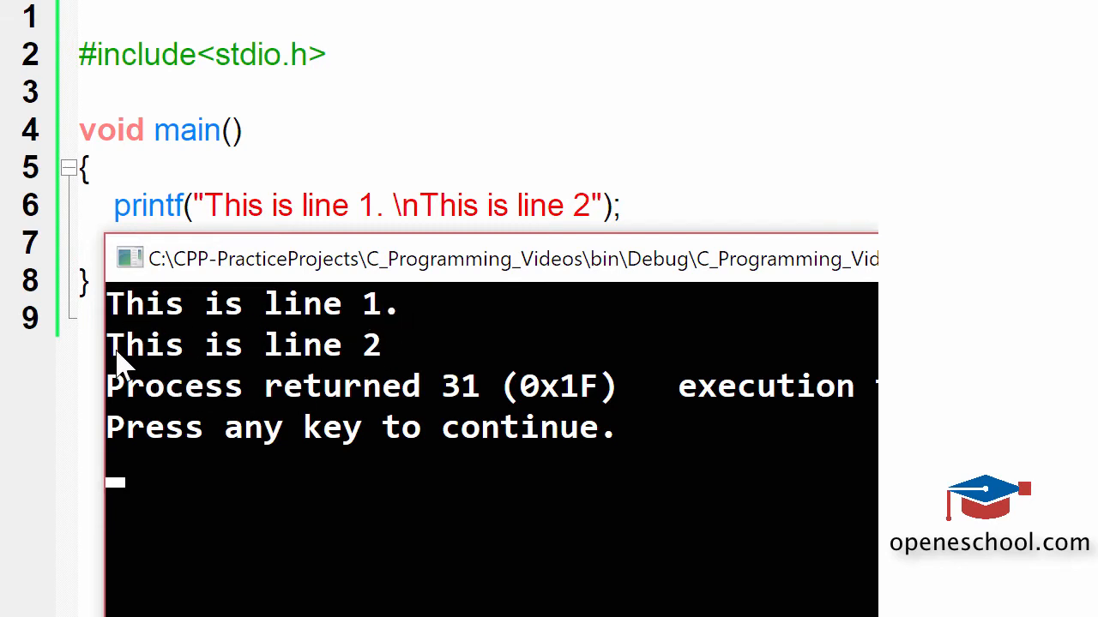
mouse_move(382, 386)
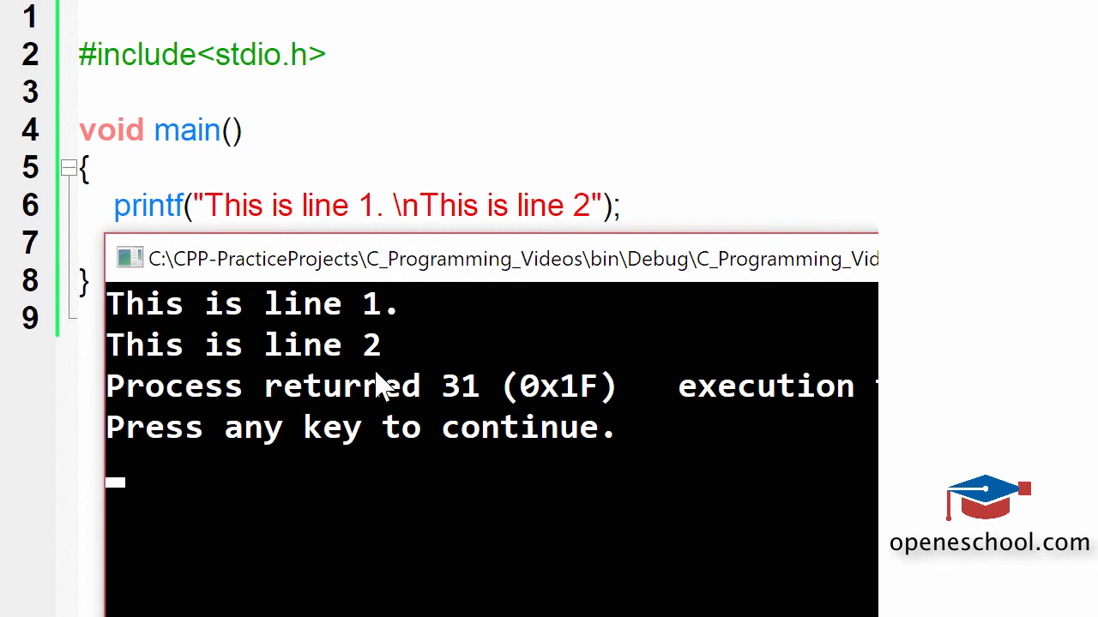